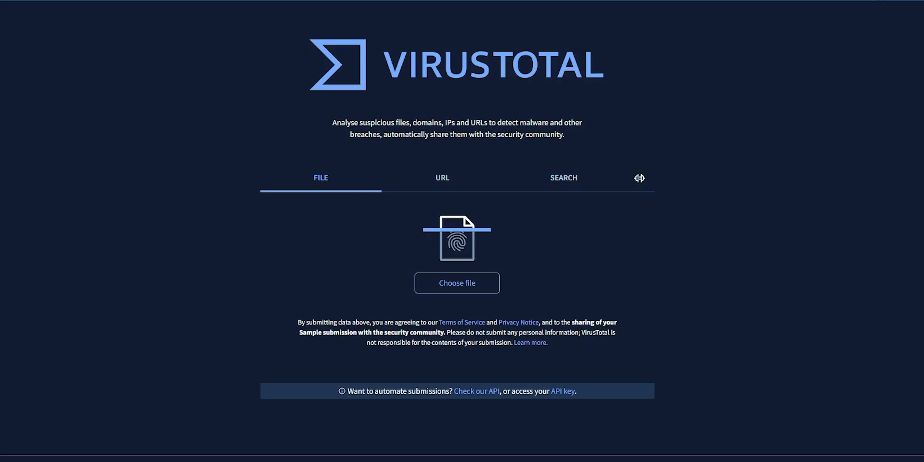
Switch VirusTotal from file checking to the URL scan field
click(441, 177)
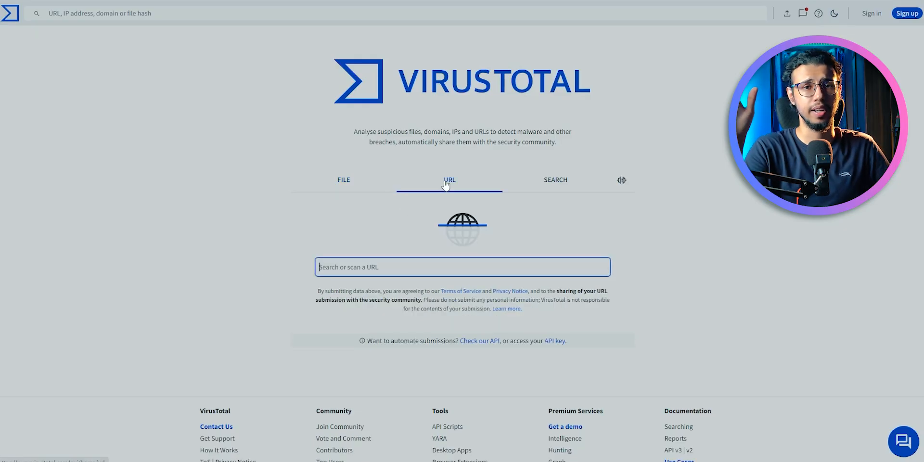
click(555, 180)
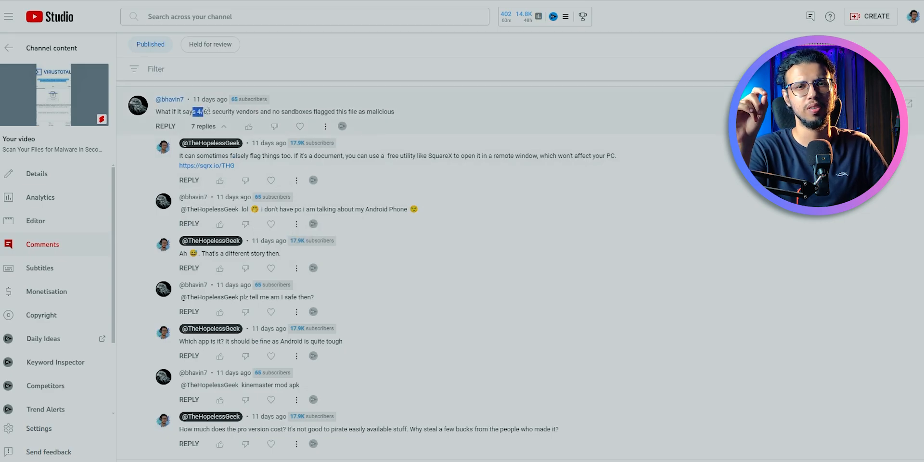
scroll(down, 3)
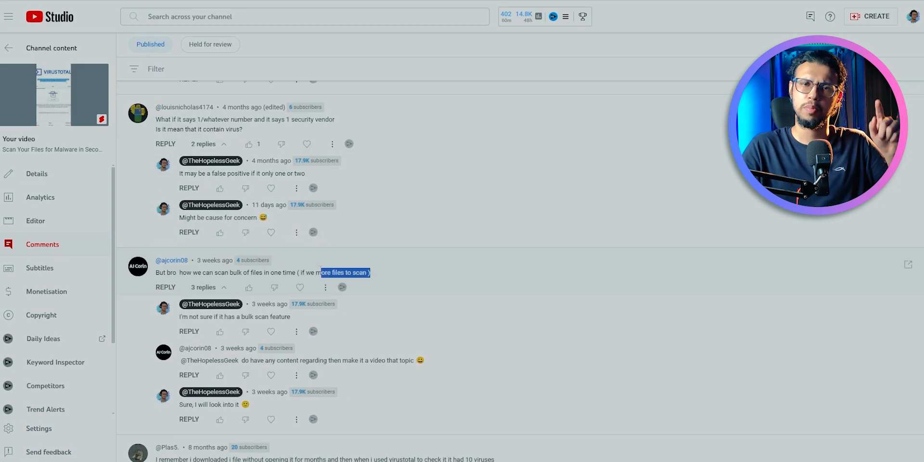
scroll(down, 3)
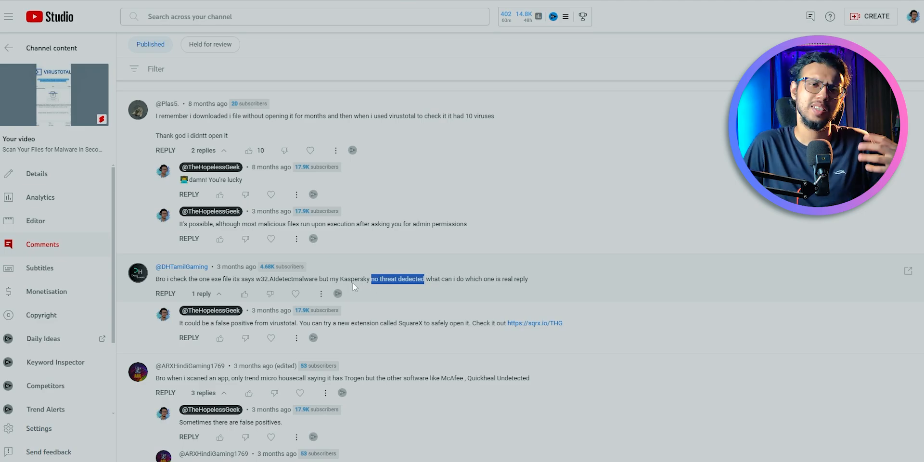
scroll(down, 3)
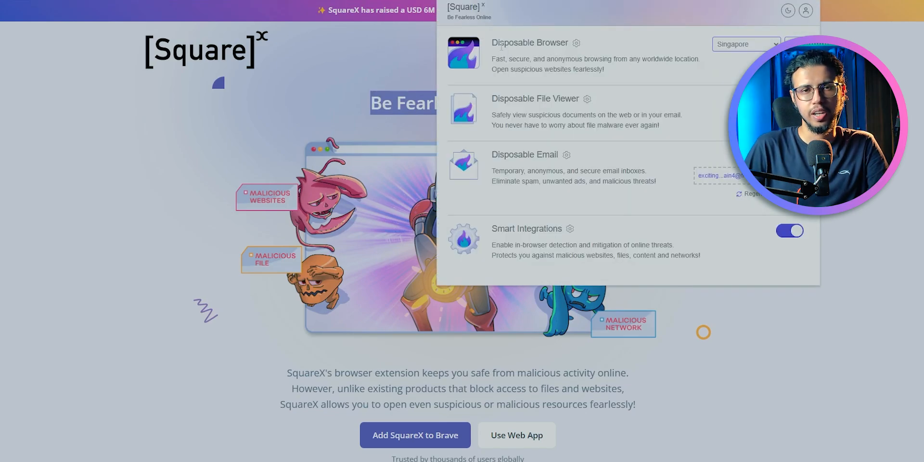
double_click(535, 99)
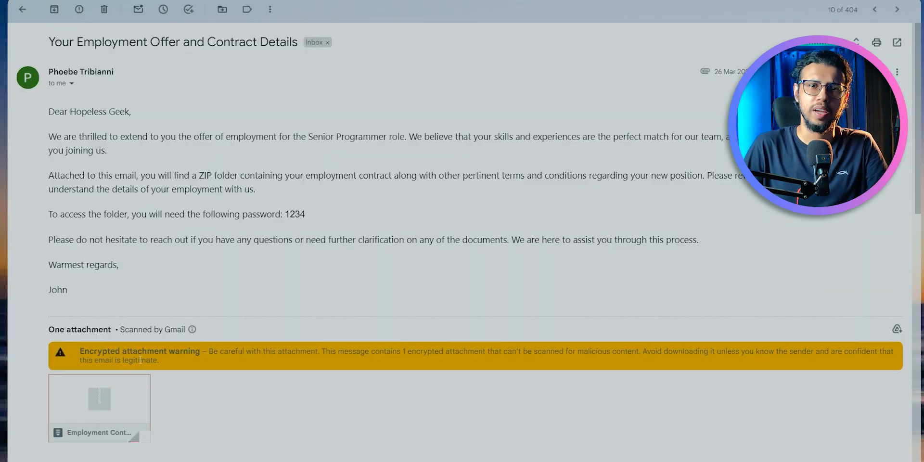
Bring up the SquareX panel over the employment offer email with the encrypted attachment
double_click(116, 351)
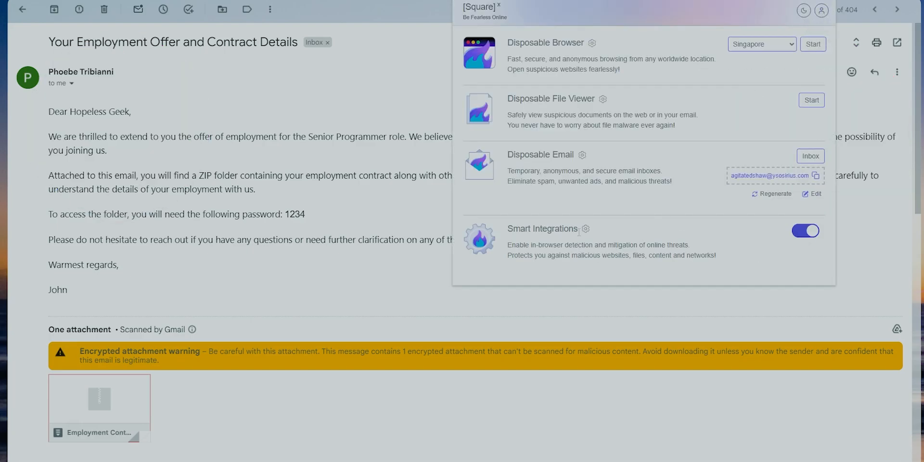
Enable extra Gmail view options and malicious document scanning, then start the zip's Malicious Document check
click(586, 229)
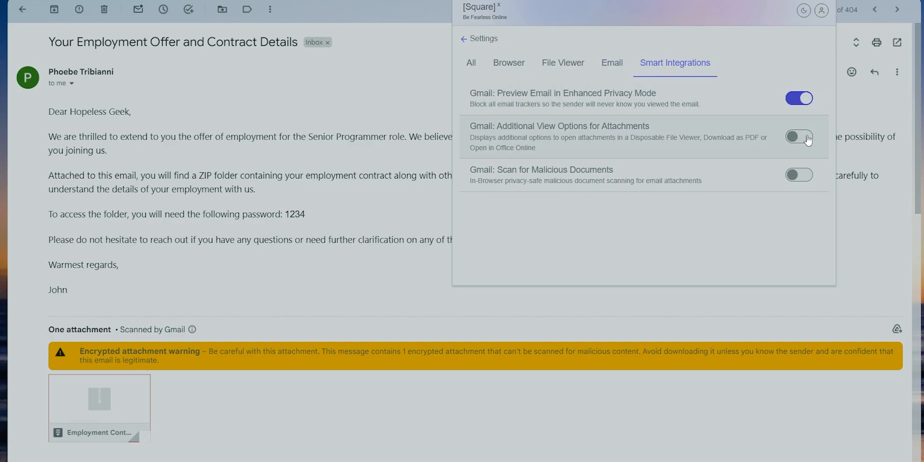
click(800, 175)
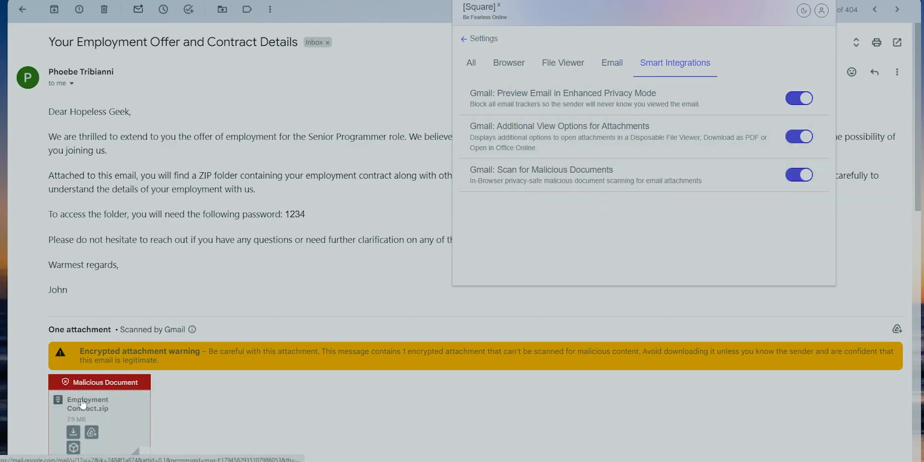
click(547, 62)
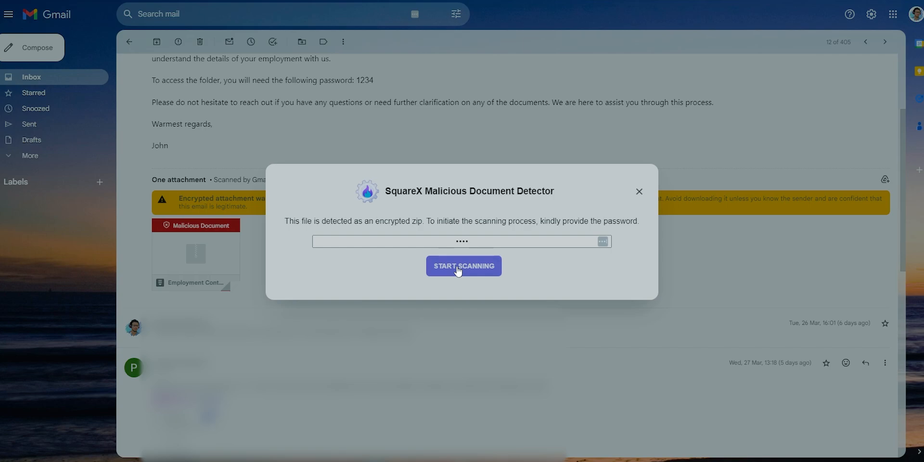
Scan the password-protected zip and send the flagged archive to the Safe File Viewer
click(464, 265)
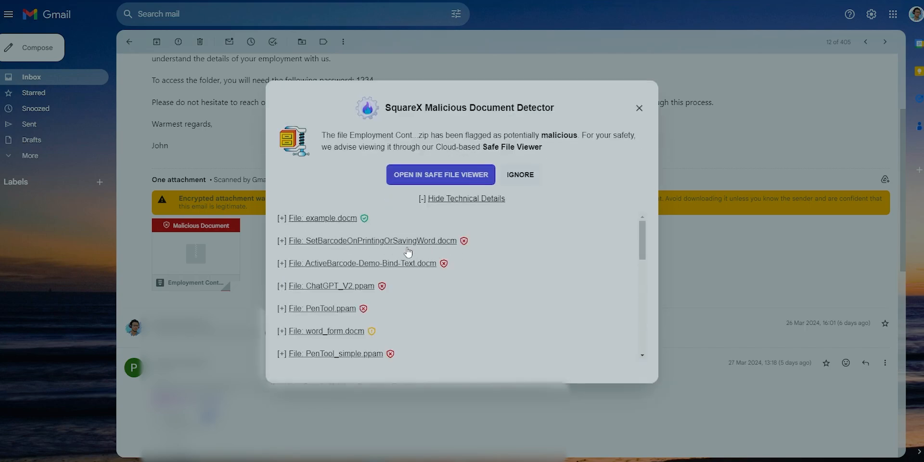
scroll(down, 3)
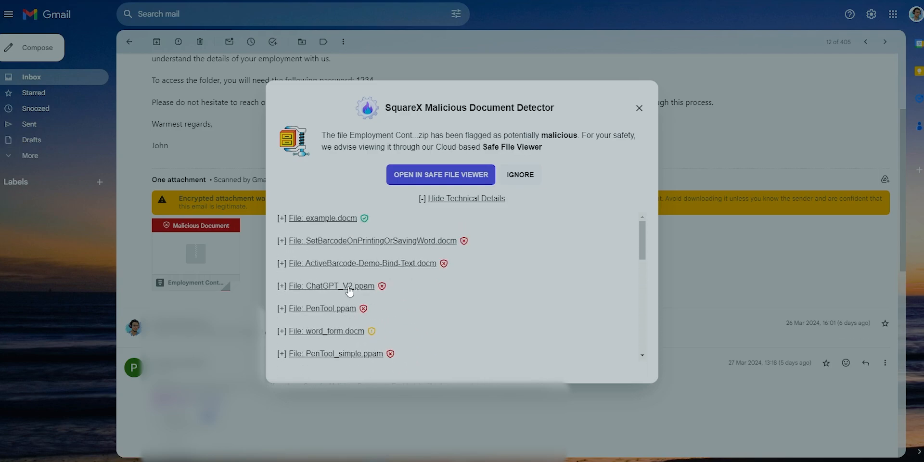
mouse_move(395, 302)
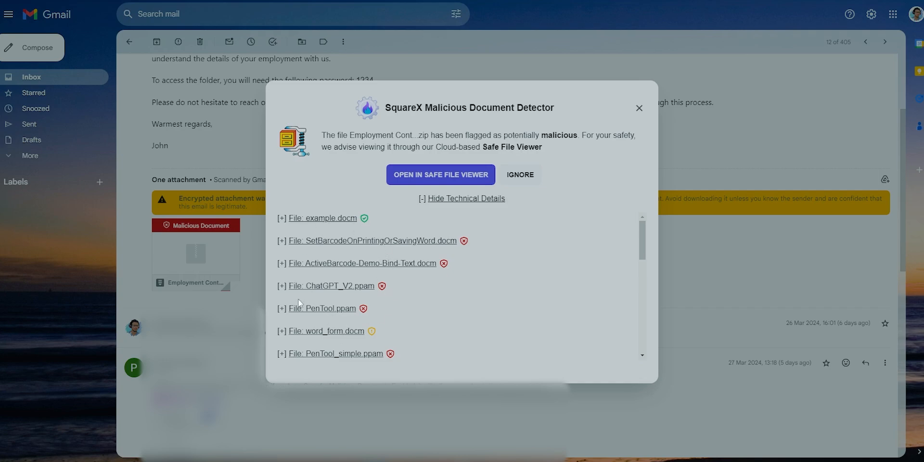
click(441, 174)
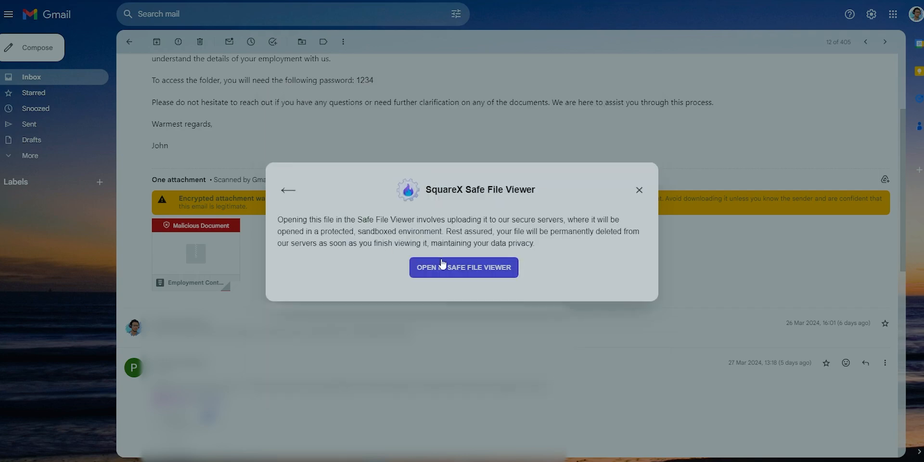
click(464, 268)
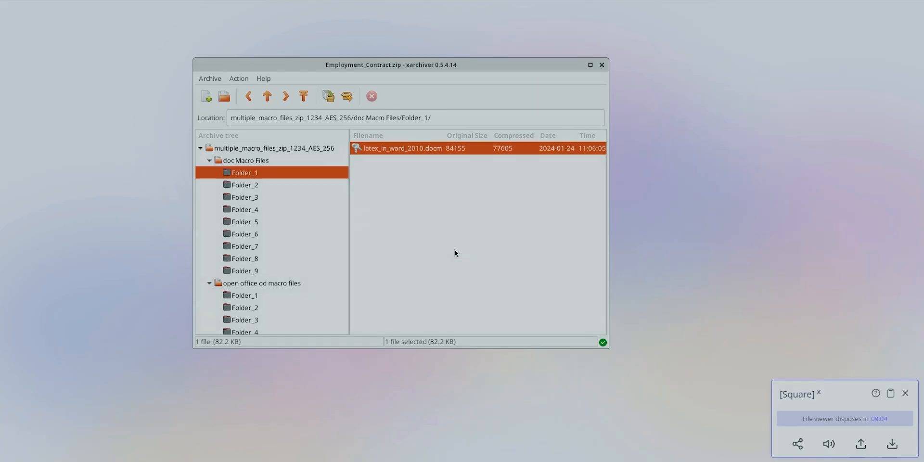
View latex_in_word_2010.docm from the archive in the disposable viewer
double_click(403, 147)
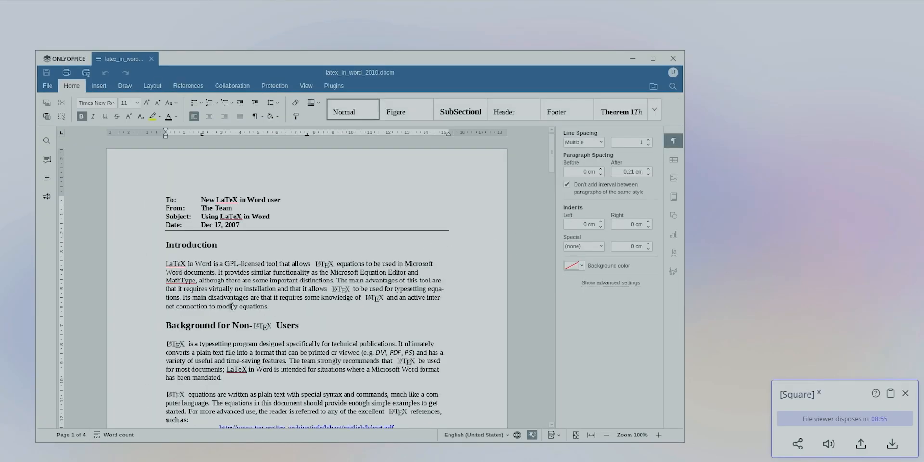
scroll(down, 3)
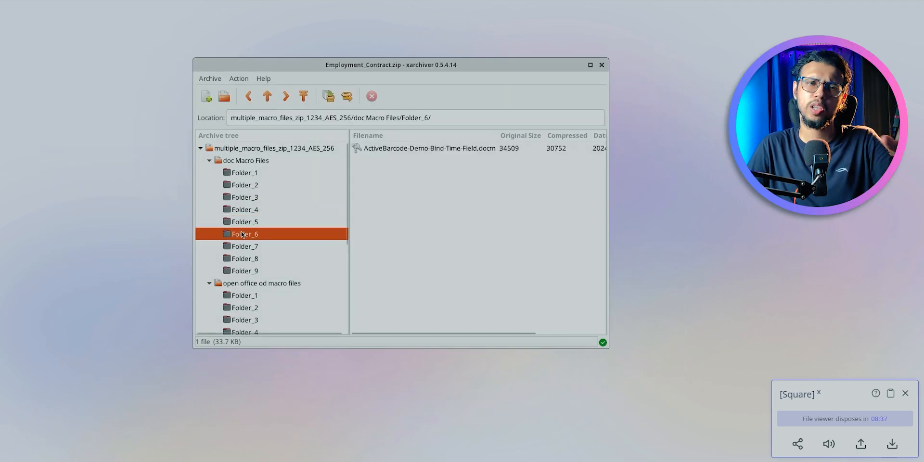
click(244, 295)
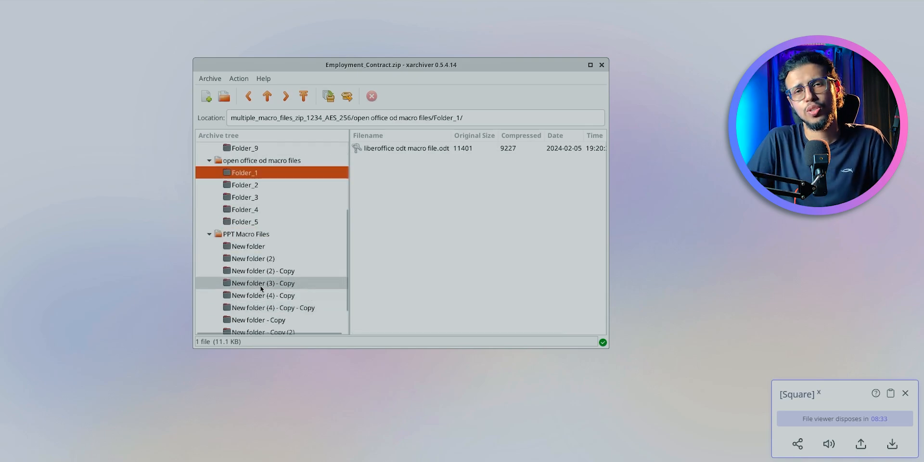
Browse Folder_3 and view the ods liber spreadsheet macro.ods file safely
click(273, 308)
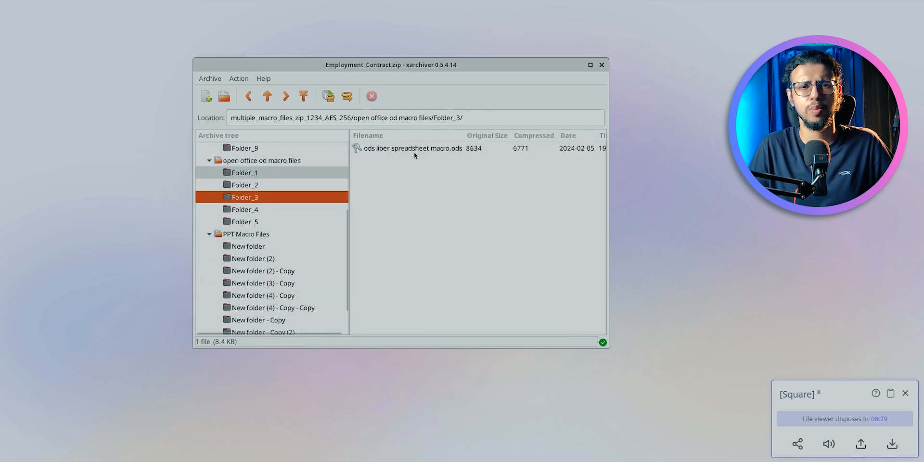
double_click(414, 148)
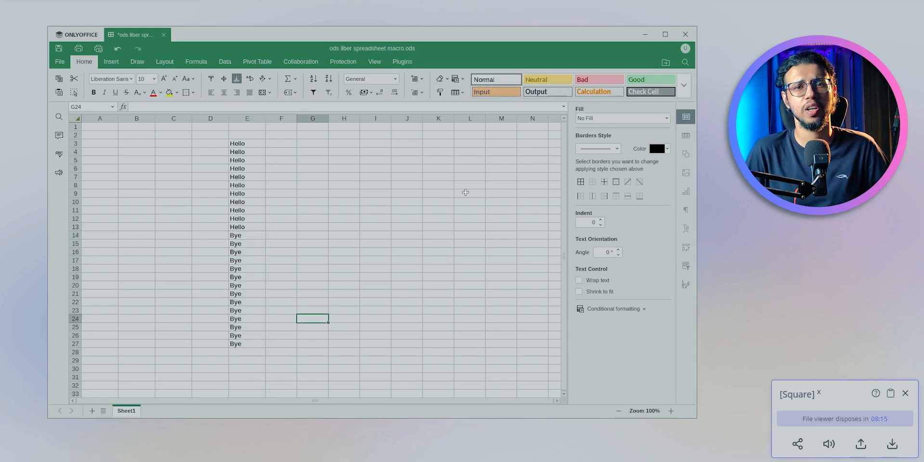
click(685, 34)
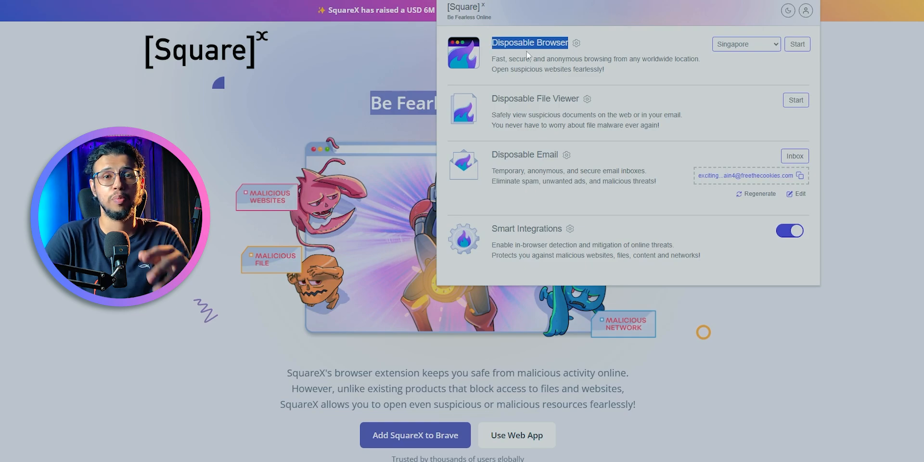
Regenerate the disposable email address, then look at Add SquareX to Brave on the site
click(746, 44)
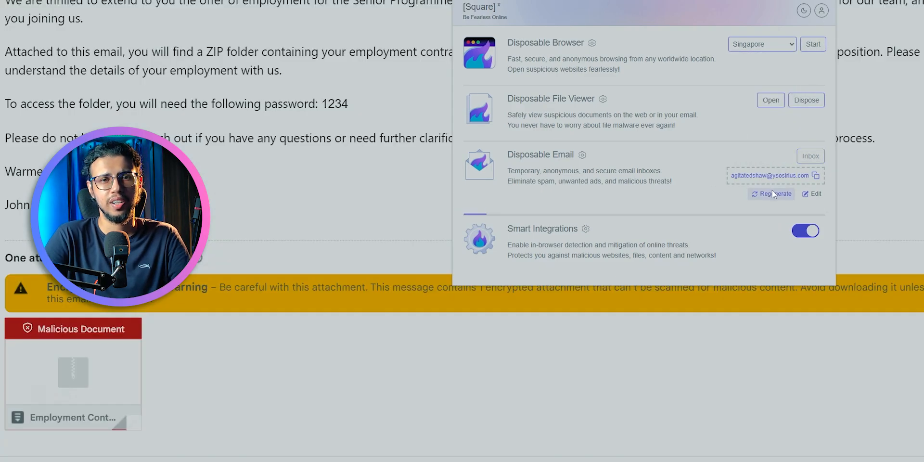
click(772, 194)
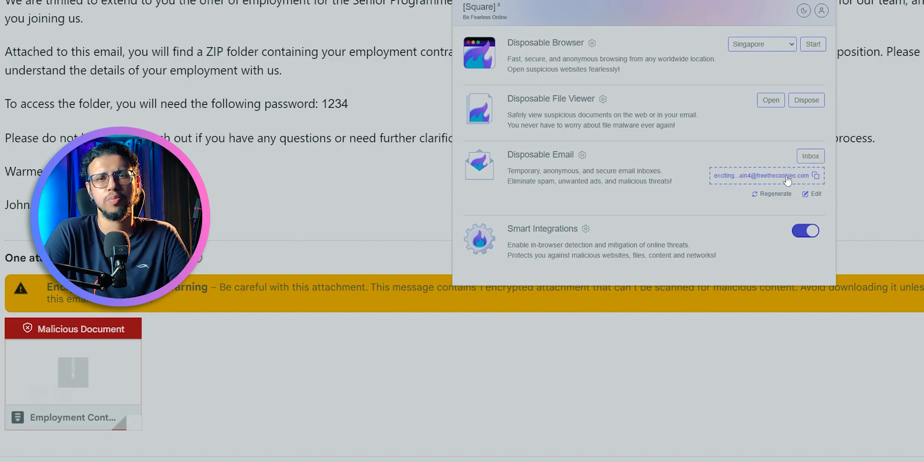
mouse_move(805, 181)
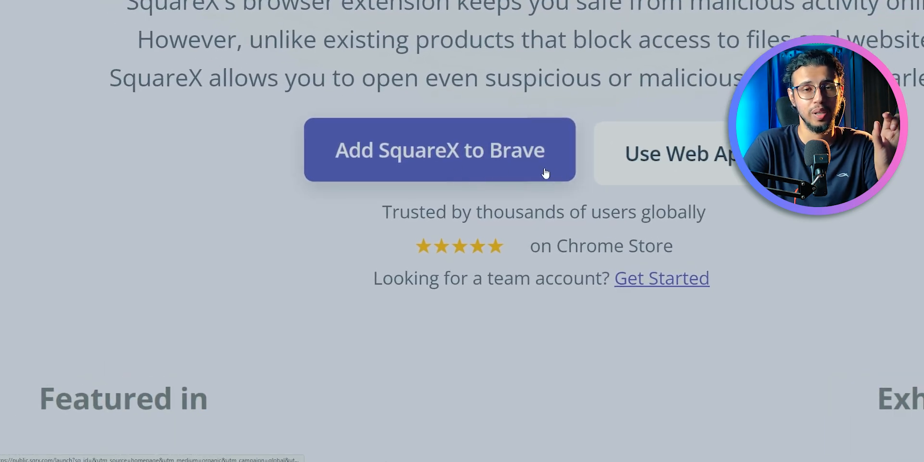
click(439, 149)
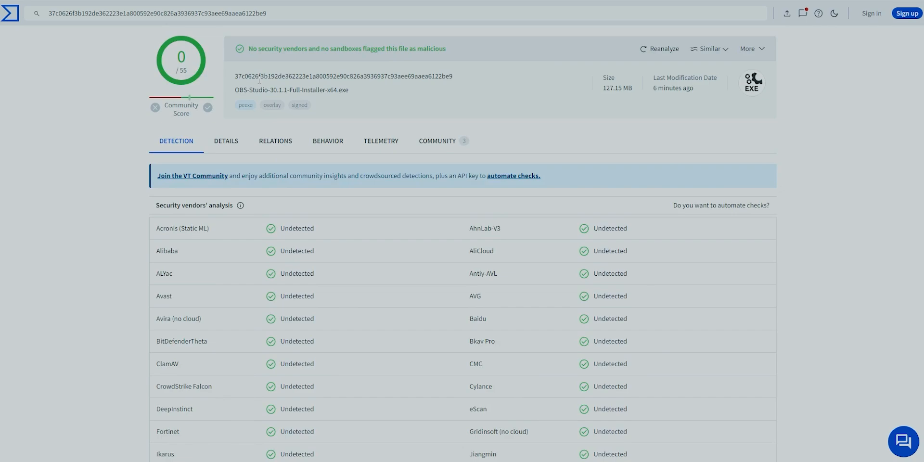
mouse_move(356, 94)
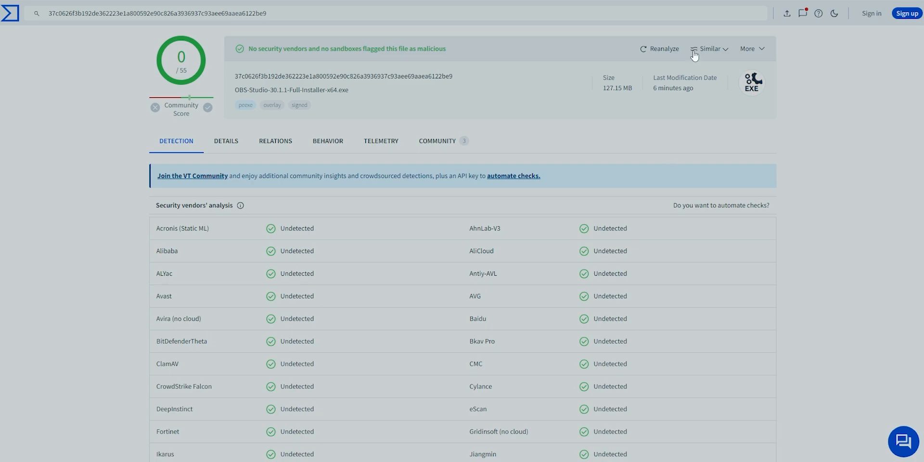
click(711, 48)
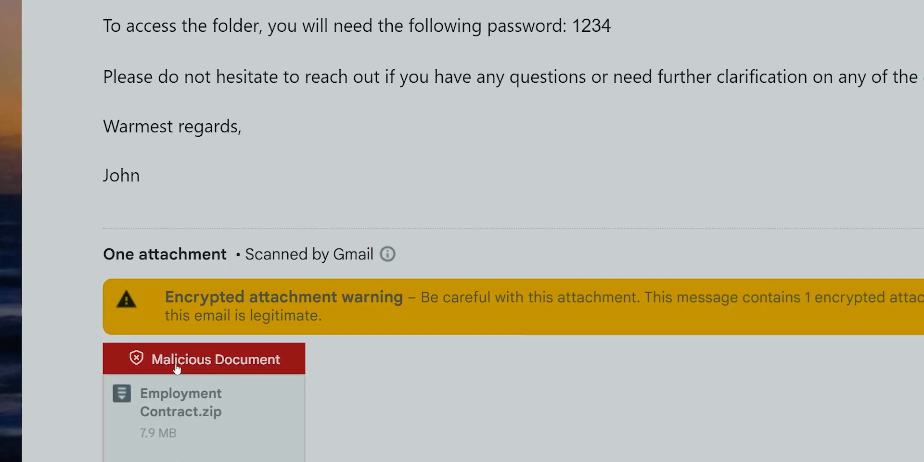
scroll(down, 3)
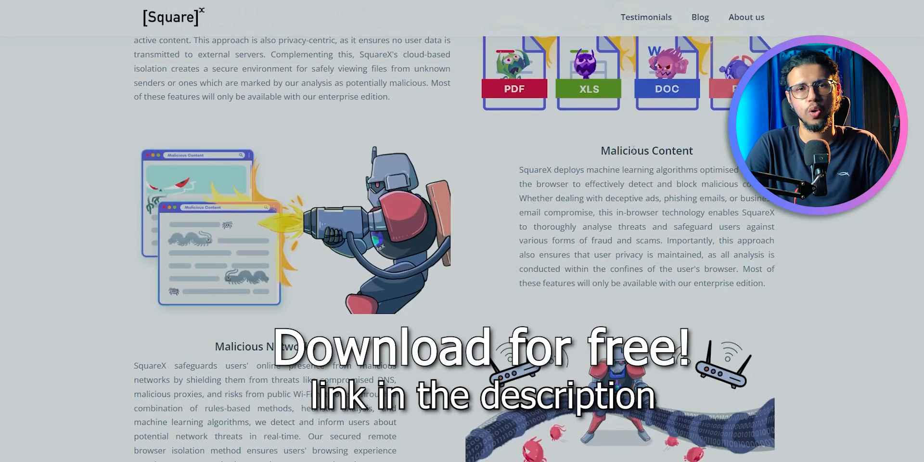
scroll(down, 3)
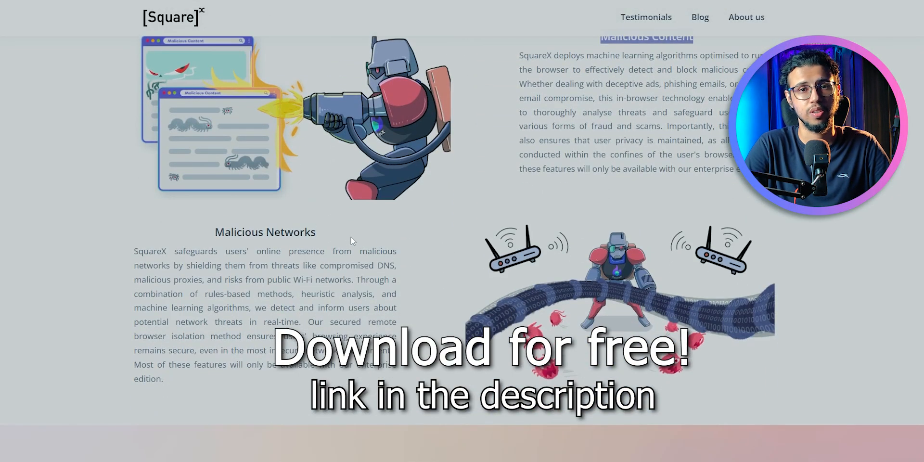